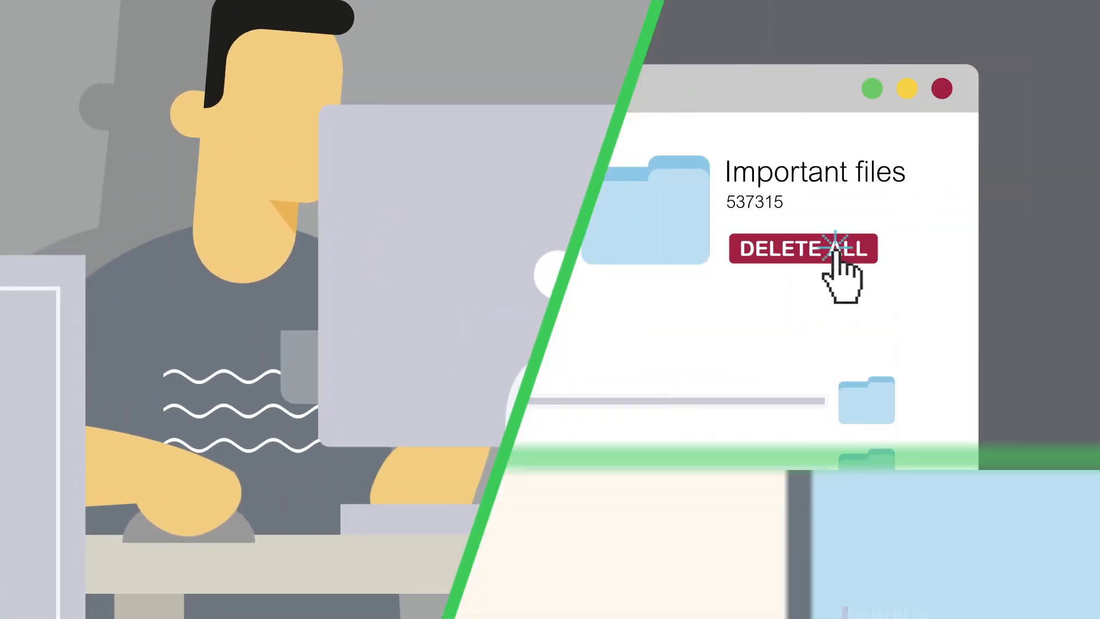
left_click(803, 249)
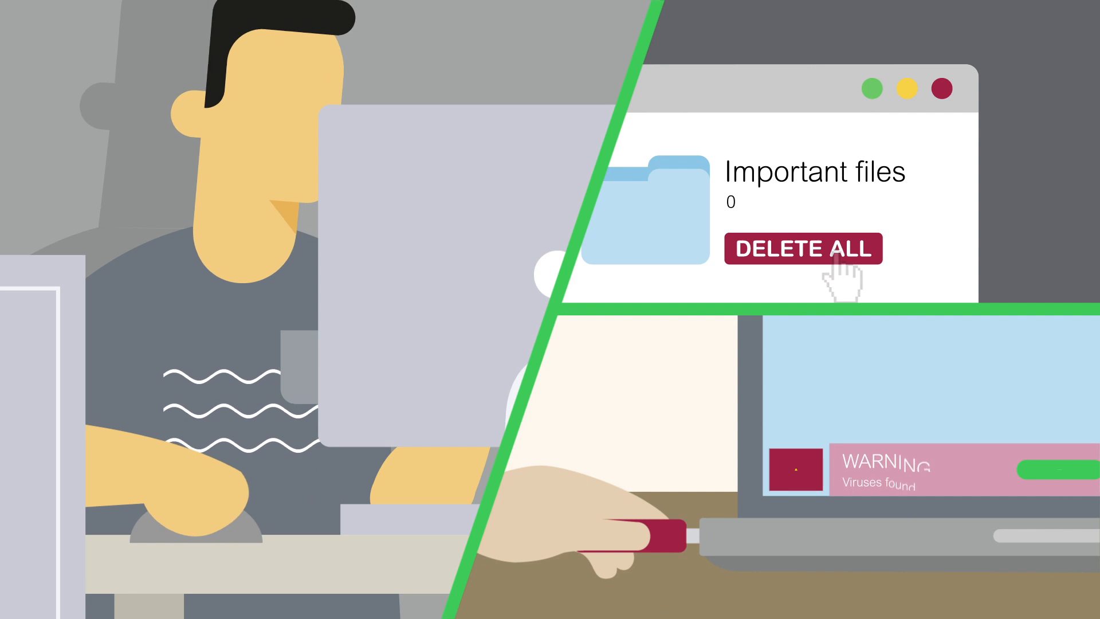